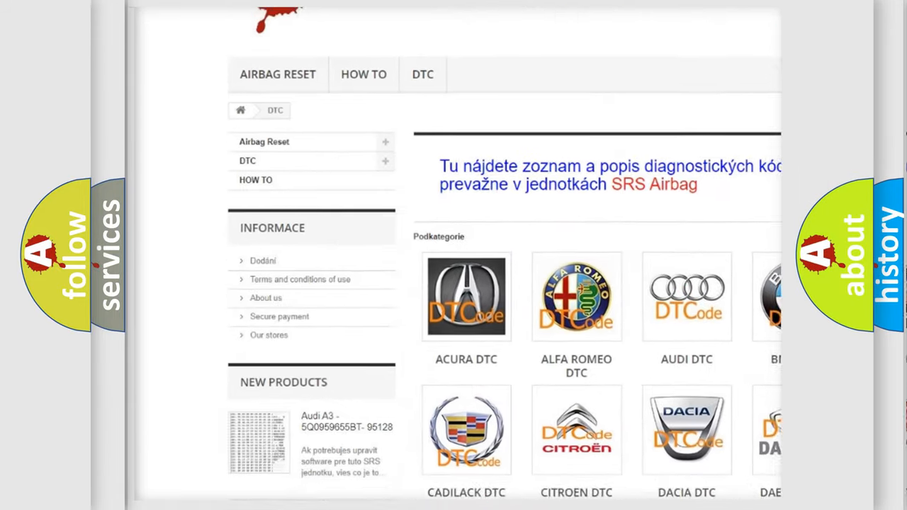
pyautogui.scroll(-3)
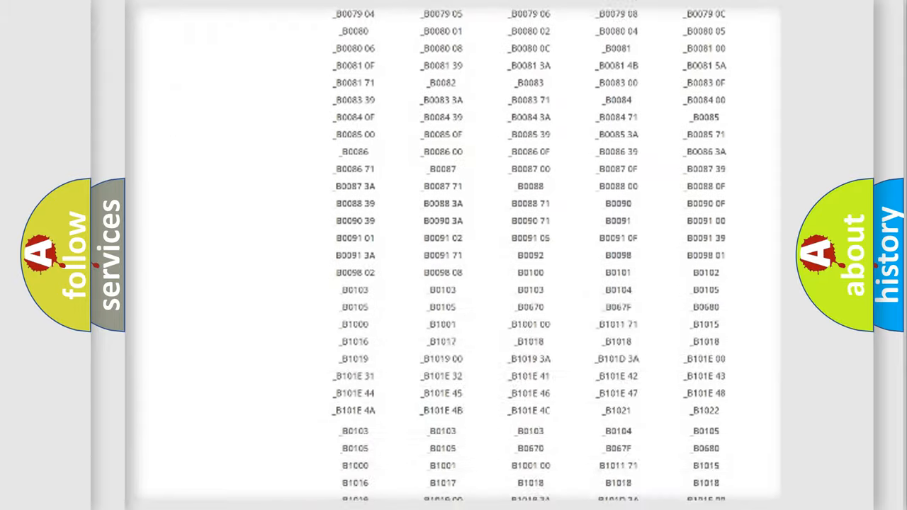
pyautogui.scroll(3)
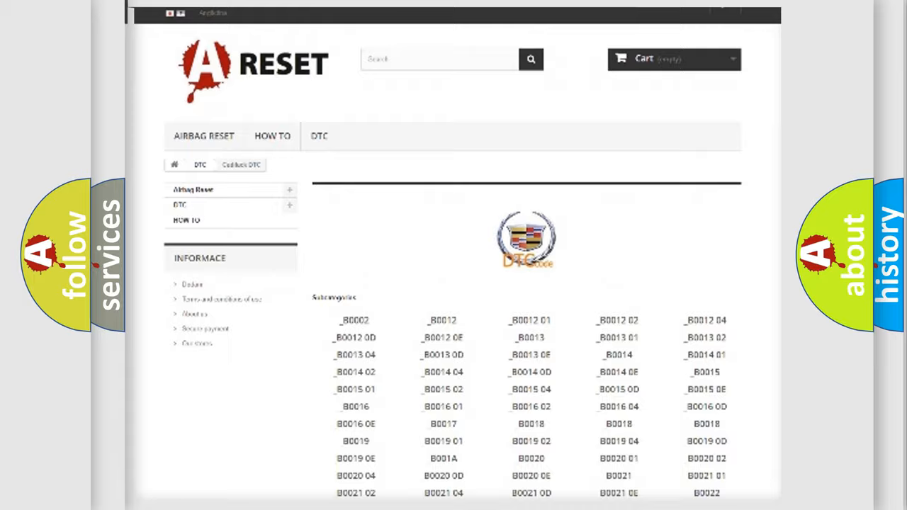